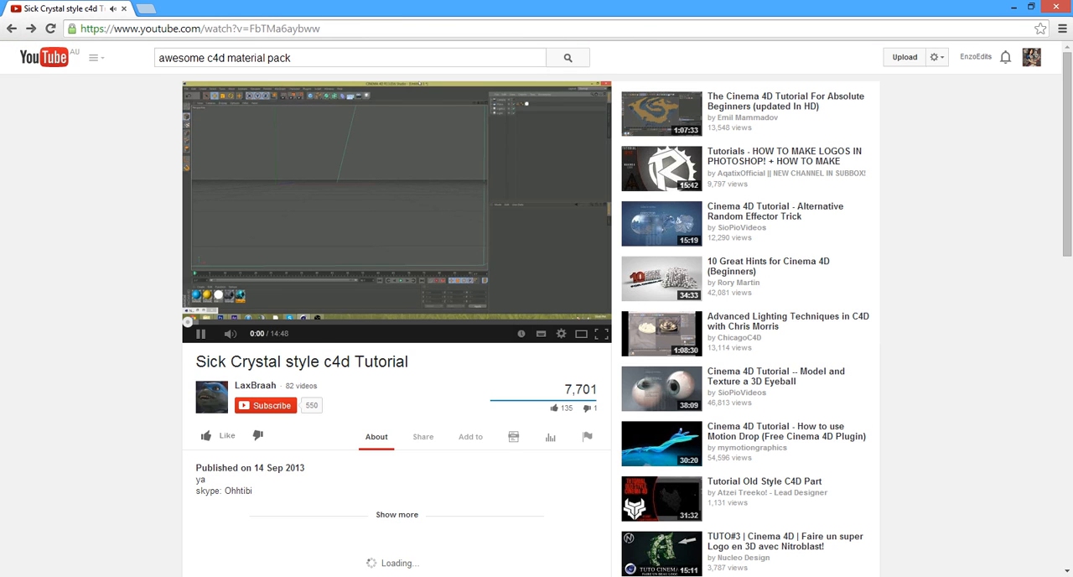
- Start playing the Sick Crystal style C4D tutorial video on YouTube
click(201, 332)
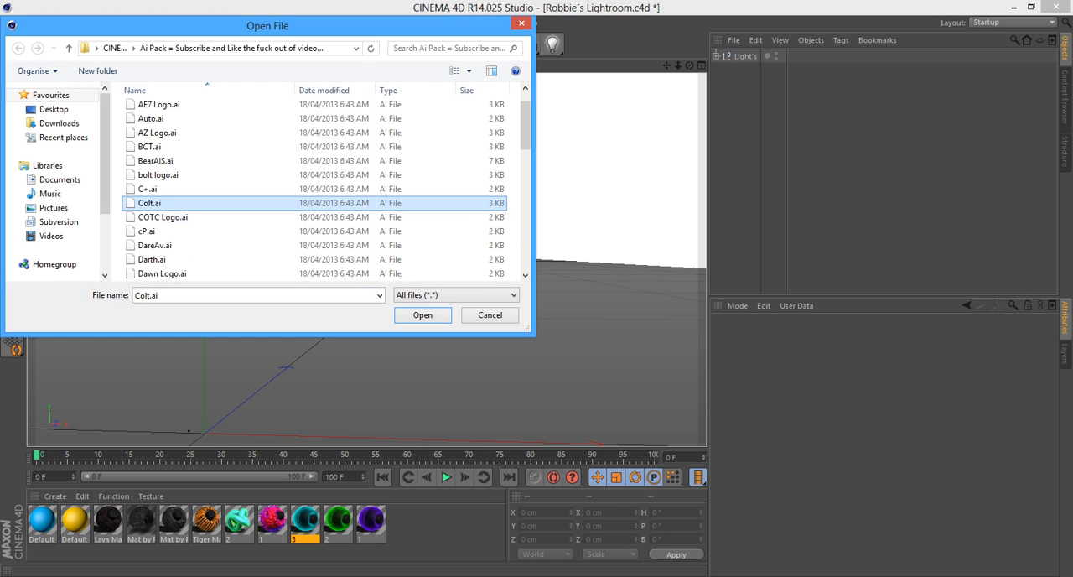
- Import the Illustrator .ai logo and extrude its splines with Extrude NURBS, with caps set
click(422, 316)
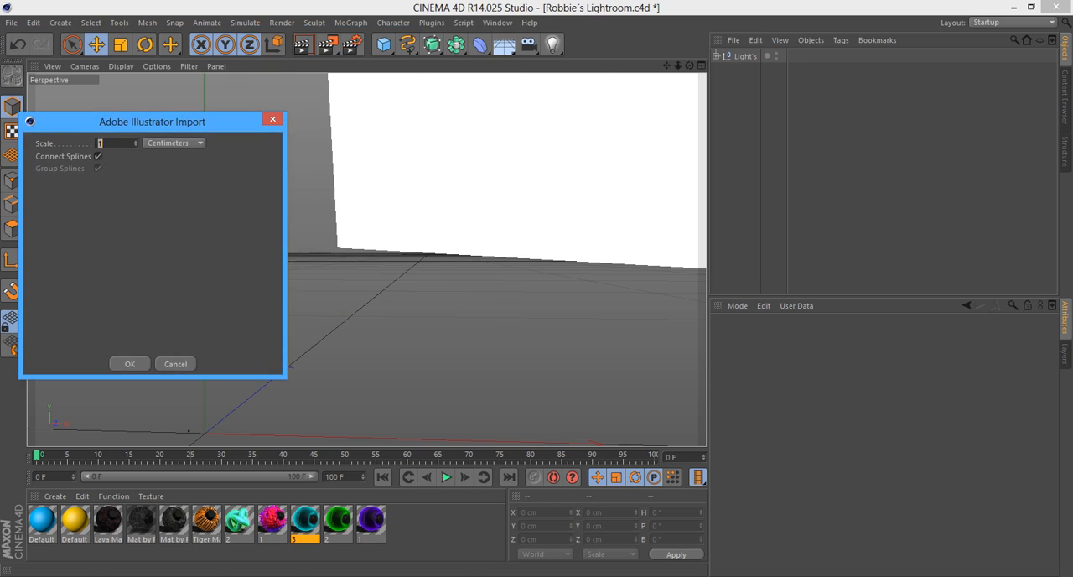
click(130, 362)
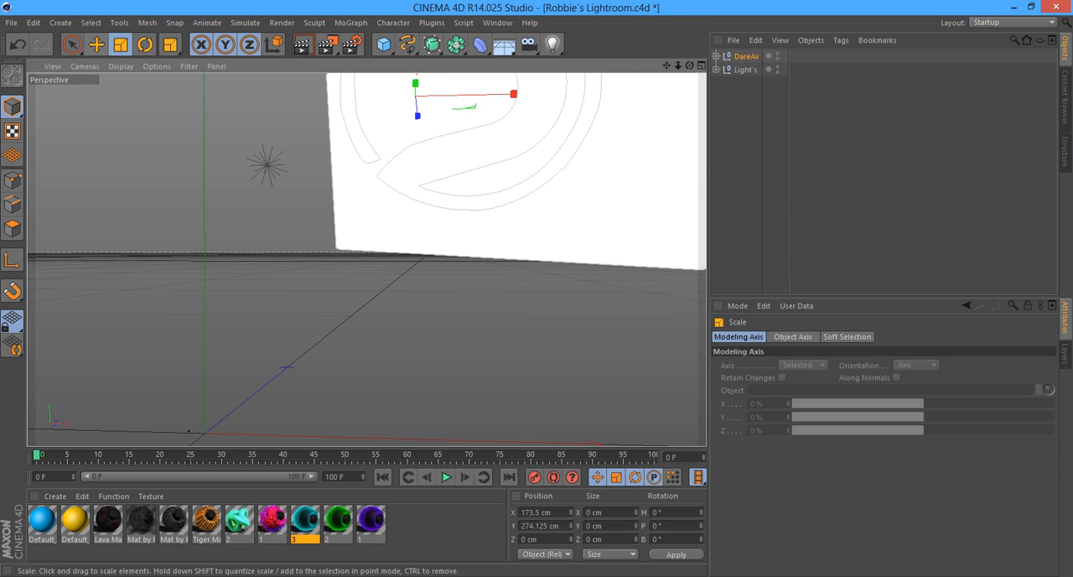
click(96, 44)
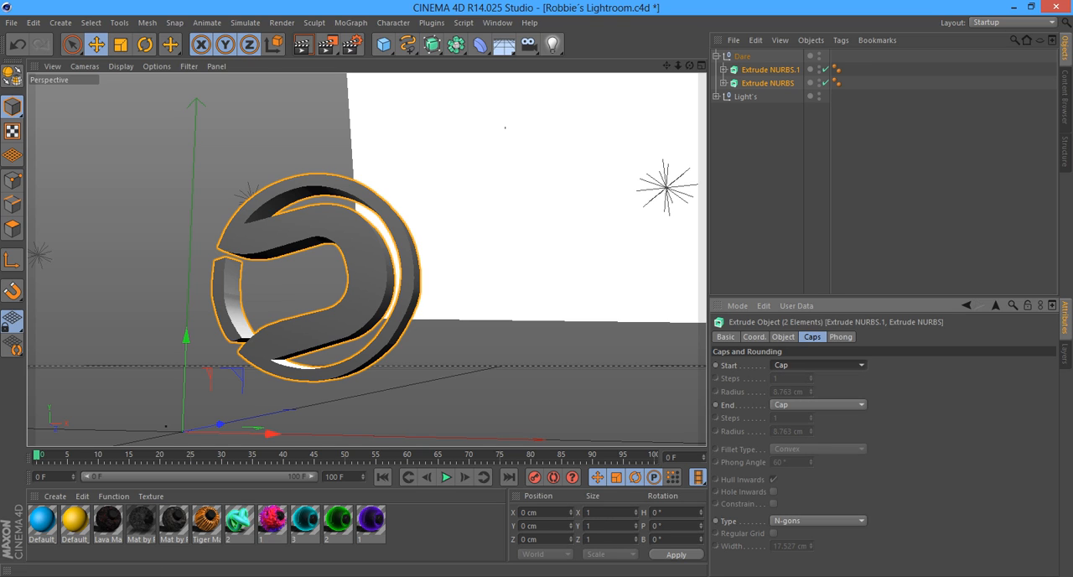
click(819, 364)
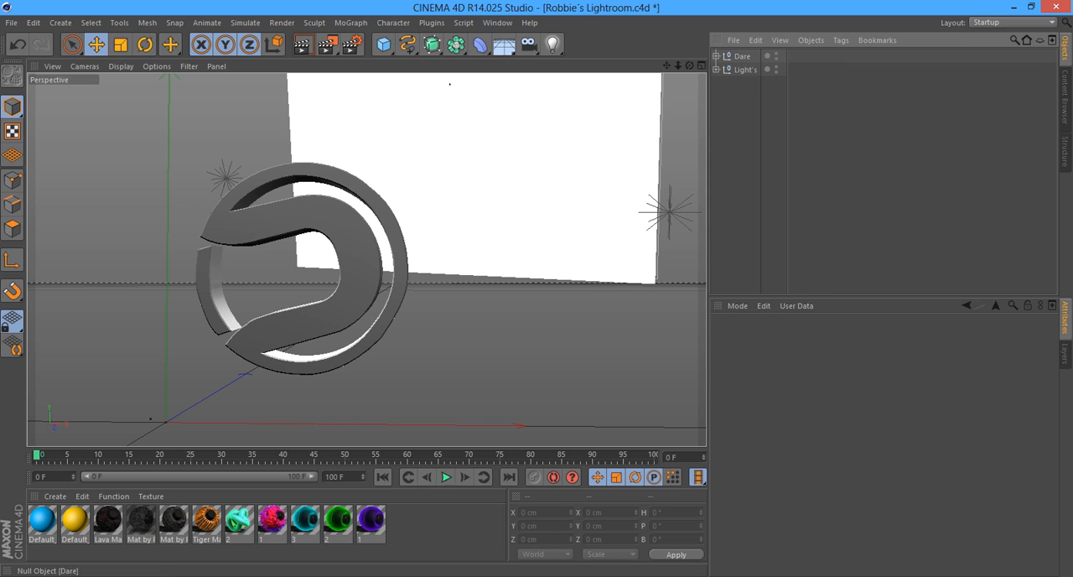
- Duplicate the Dare logo group and place an Atom Array over the copy
click(744, 57)
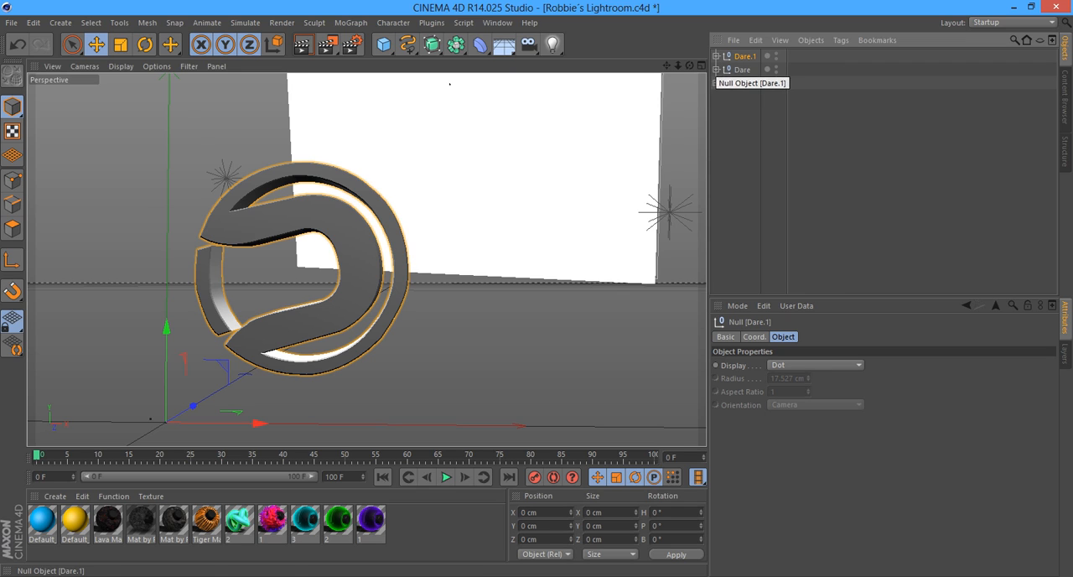
click(433, 44)
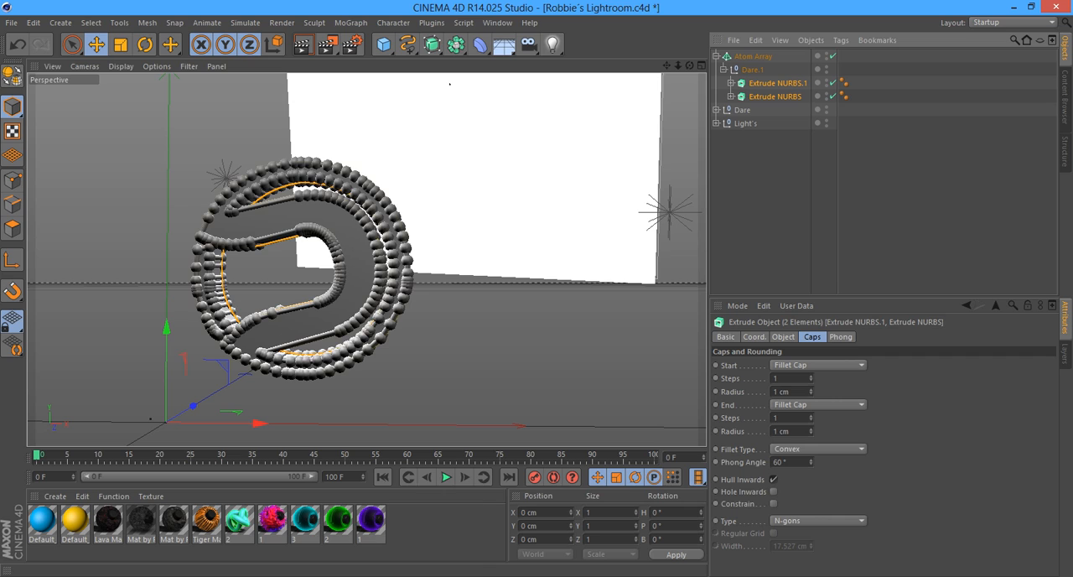
- Switch the Extrude caps to Fillet Cap with Triangles type, then adjust the Atom Array radii
click(818, 520)
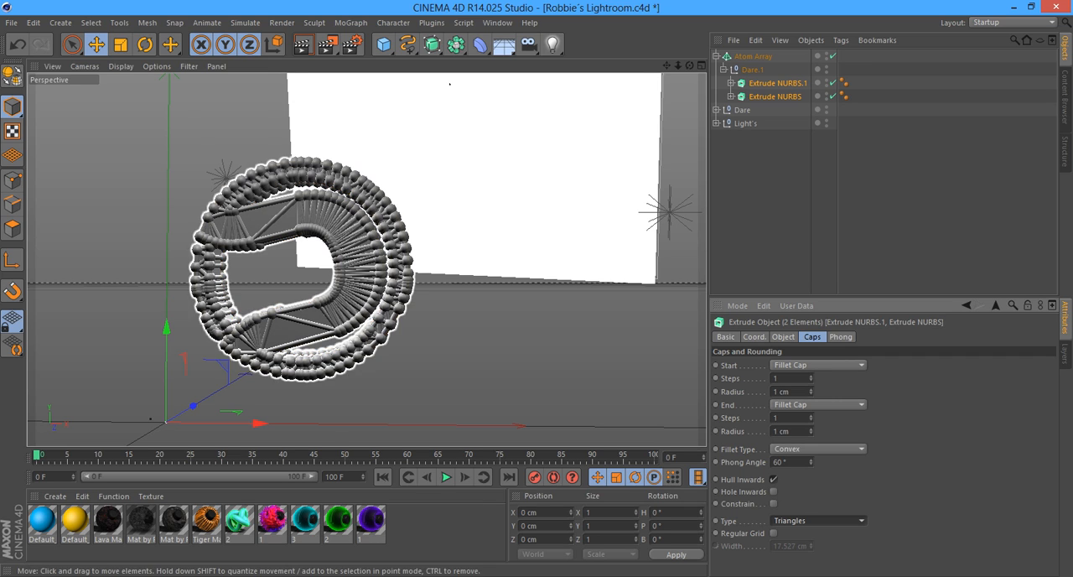
click(819, 520)
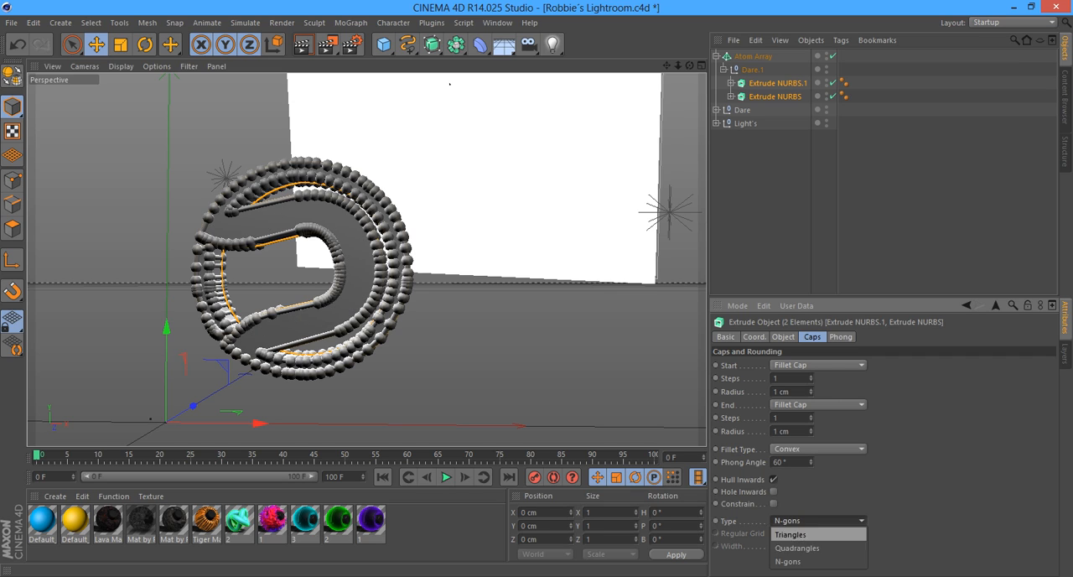
click(798, 547)
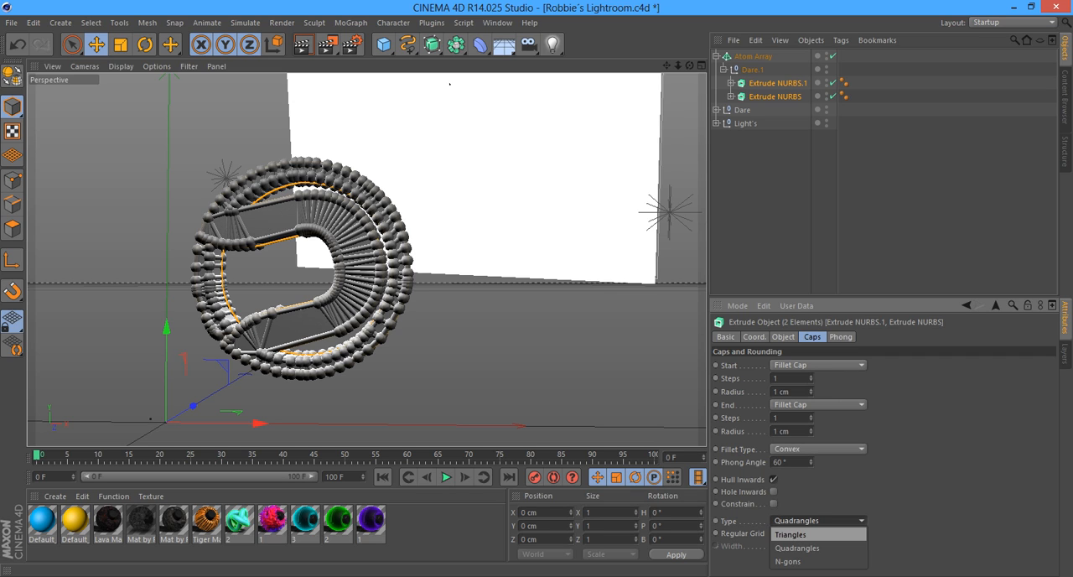
click(789, 533)
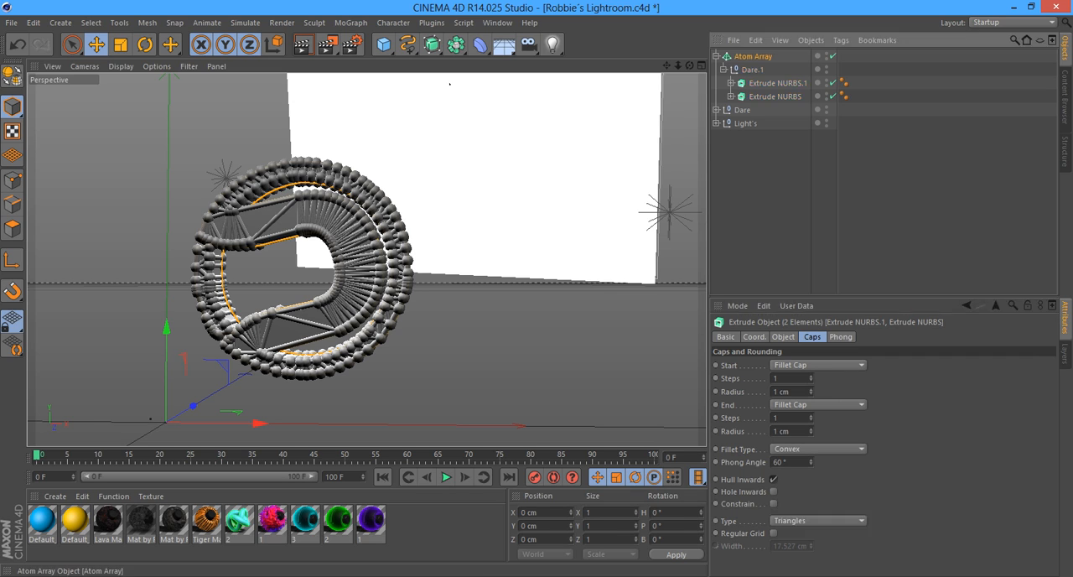
click(755, 55)
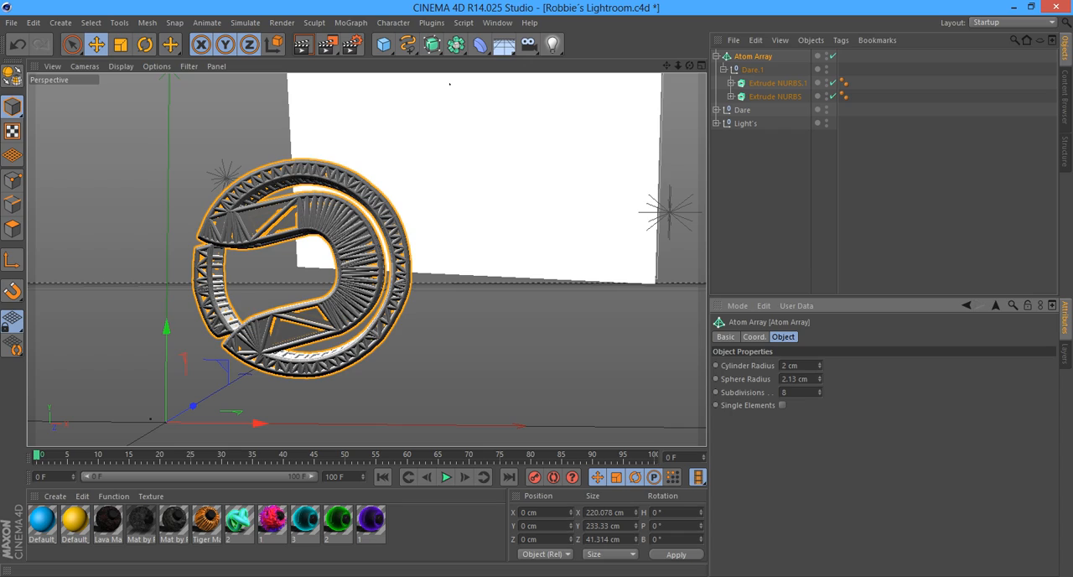
- Select the original Dare logo group and launch NitroBlast Main from the Plugins menu
click(792, 365)
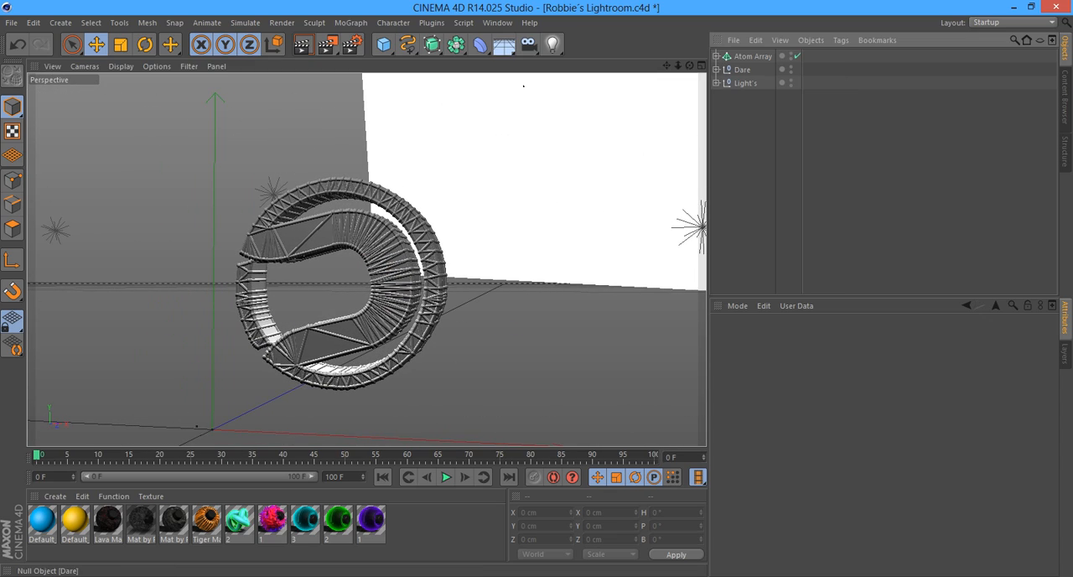
click(741, 71)
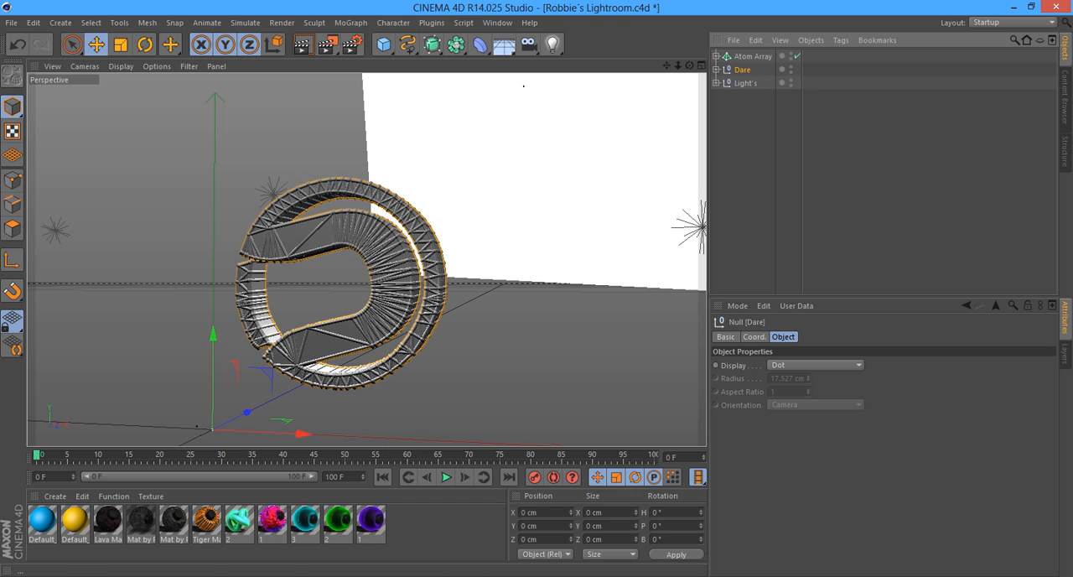
click(432, 23)
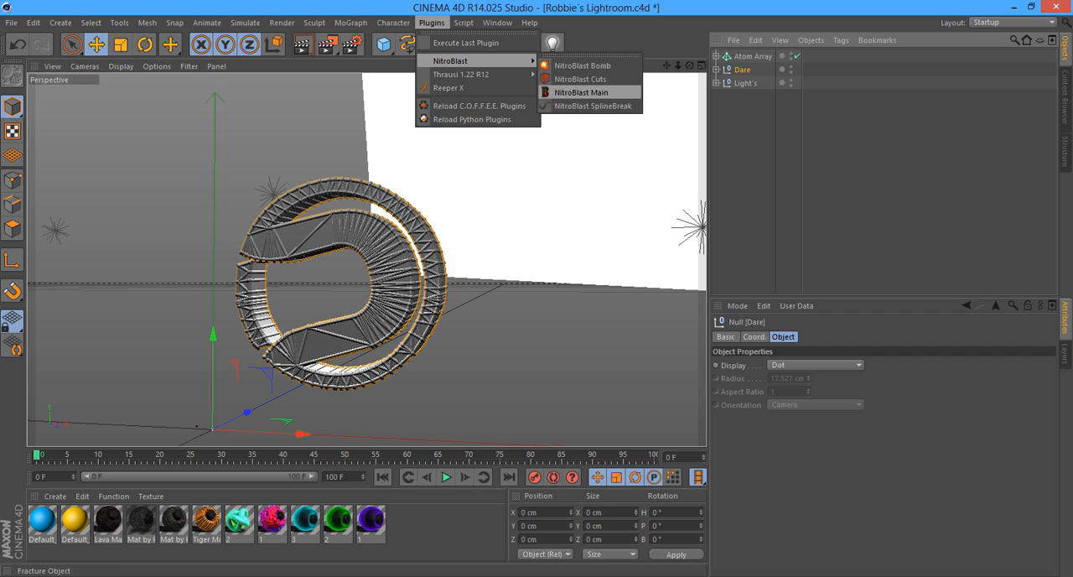
click(580, 92)
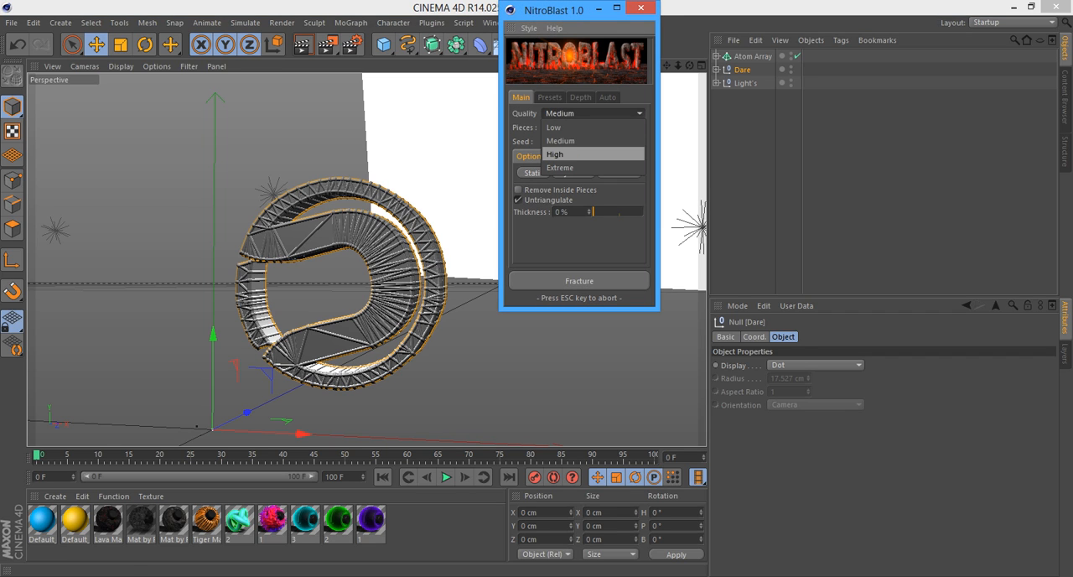
- Fracture the logo with Quality High into 40 pieces and reveal the resulting piece hierarchy
click(555, 155)
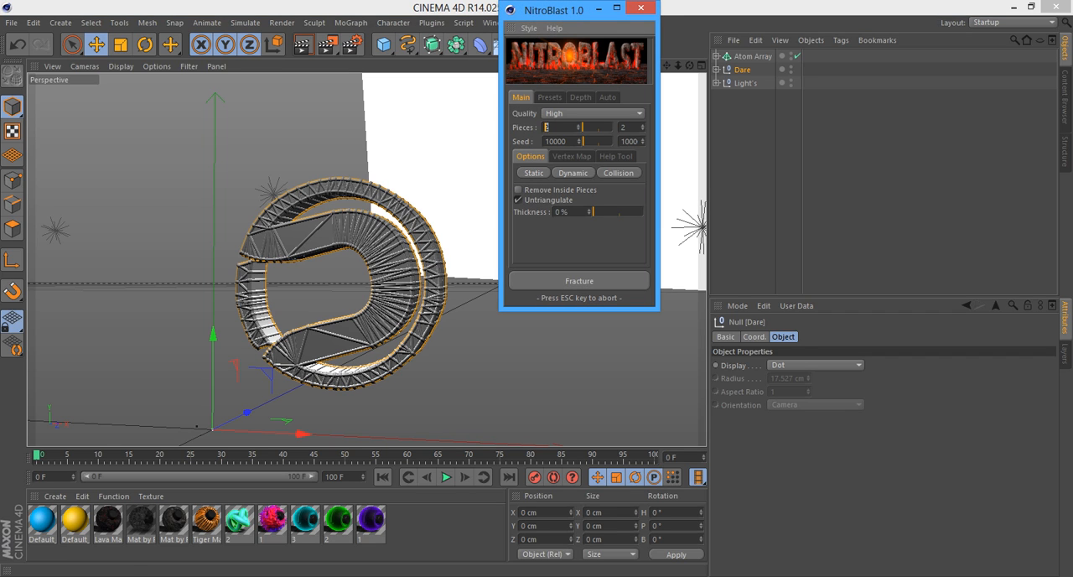
click(578, 280)
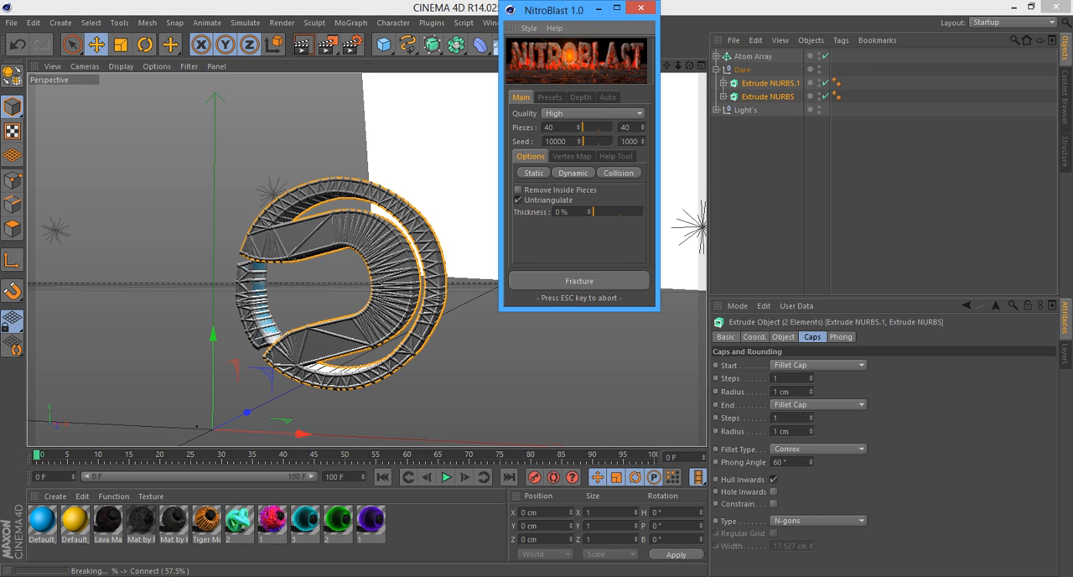
click(579, 280)
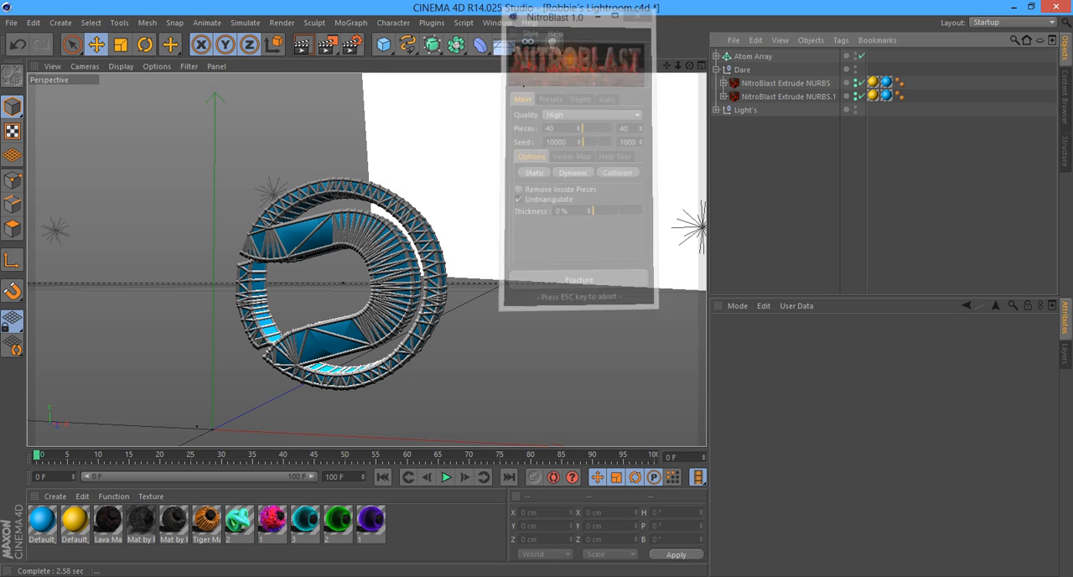
click(579, 279)
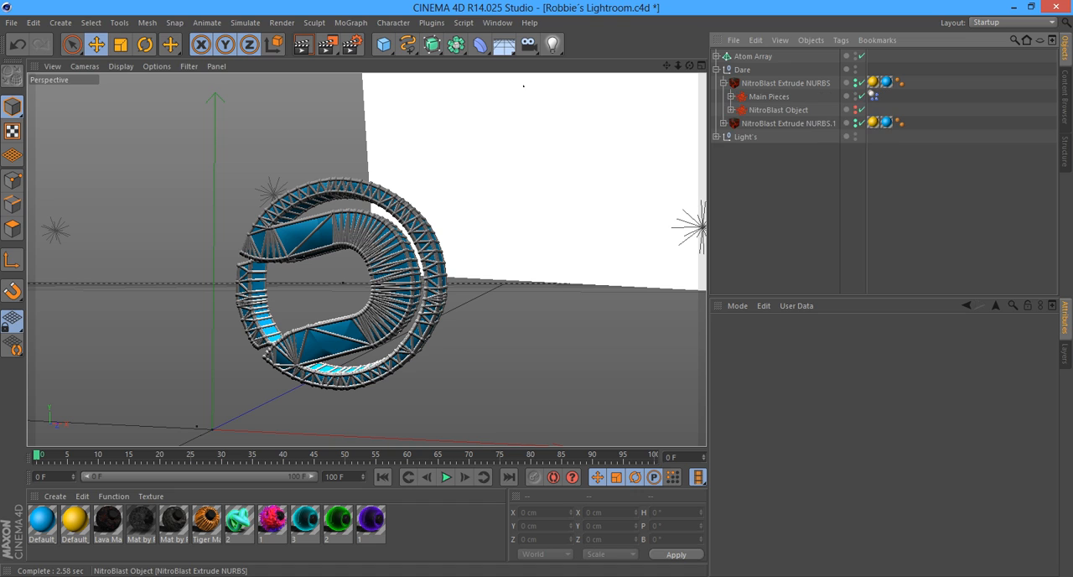
- Gather all fractured logo pieces inside a new MoGraph Fracture object
click(733, 95)
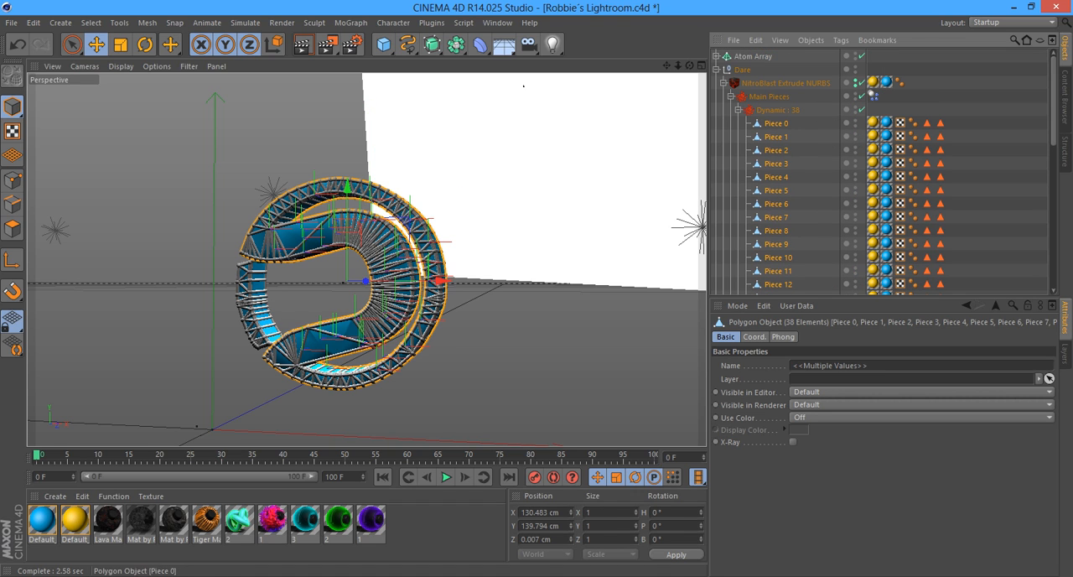
click(351, 23)
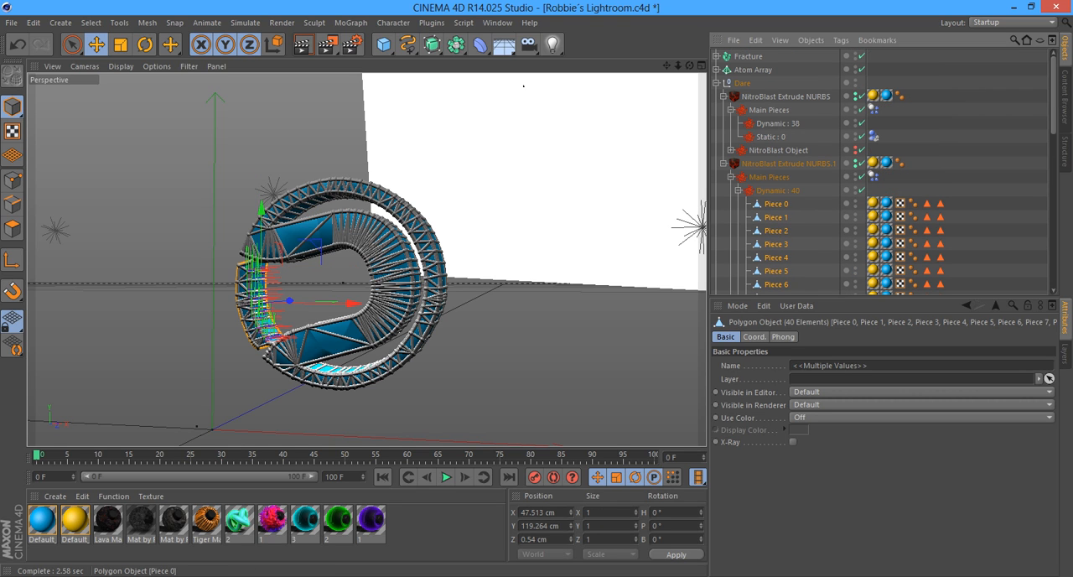
click(787, 96)
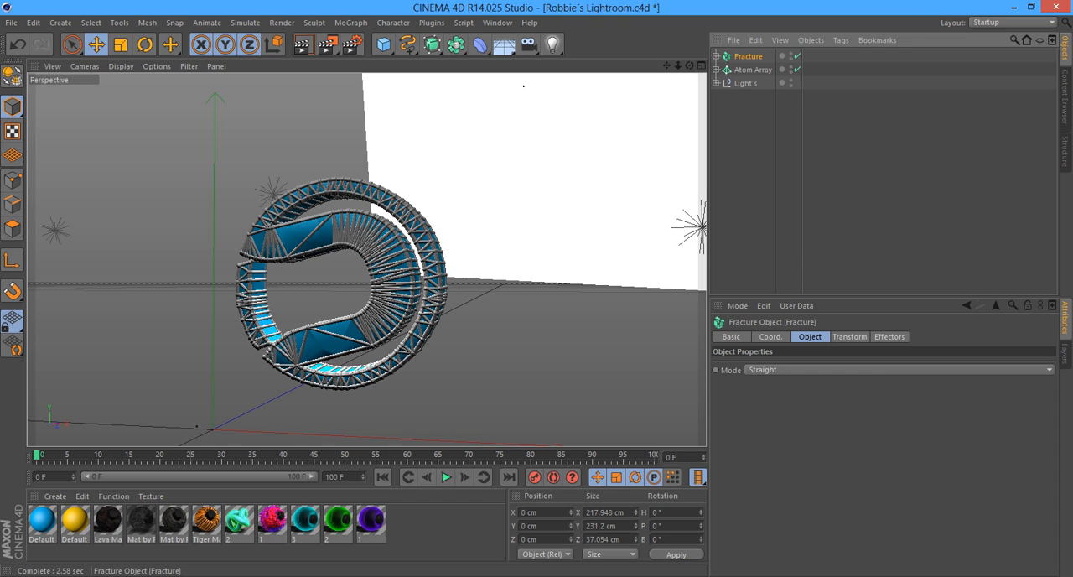
click(725, 57)
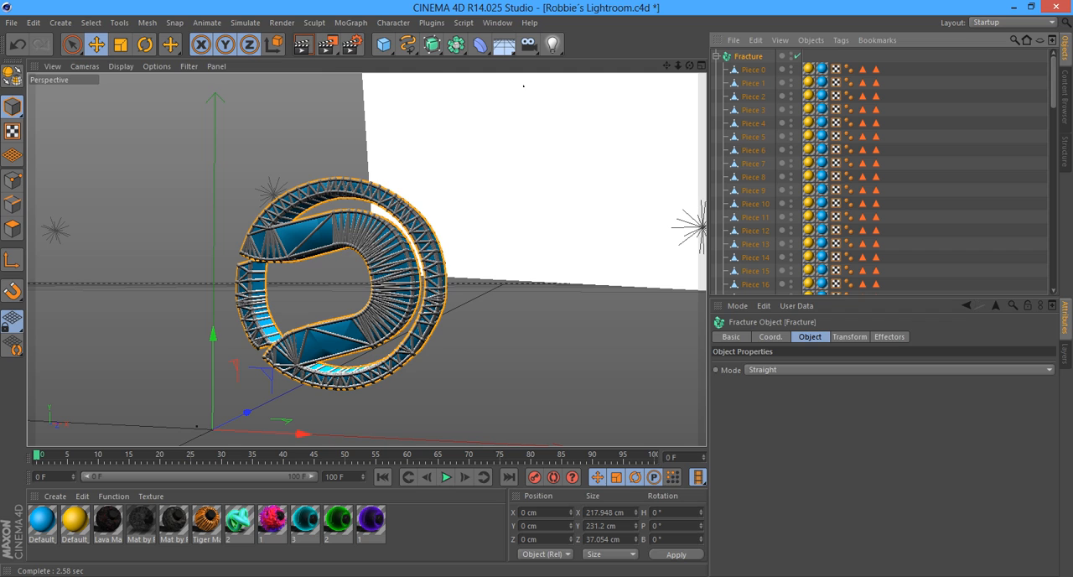
- Add a Random effector to the Fracture object and lower how far it pushes the pieces
click(352, 23)
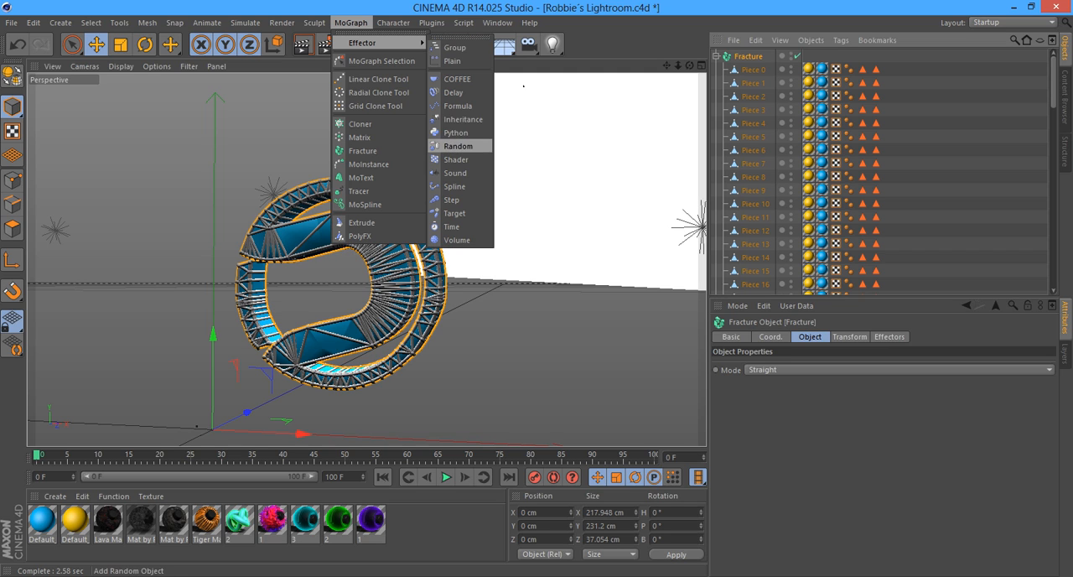
click(460, 146)
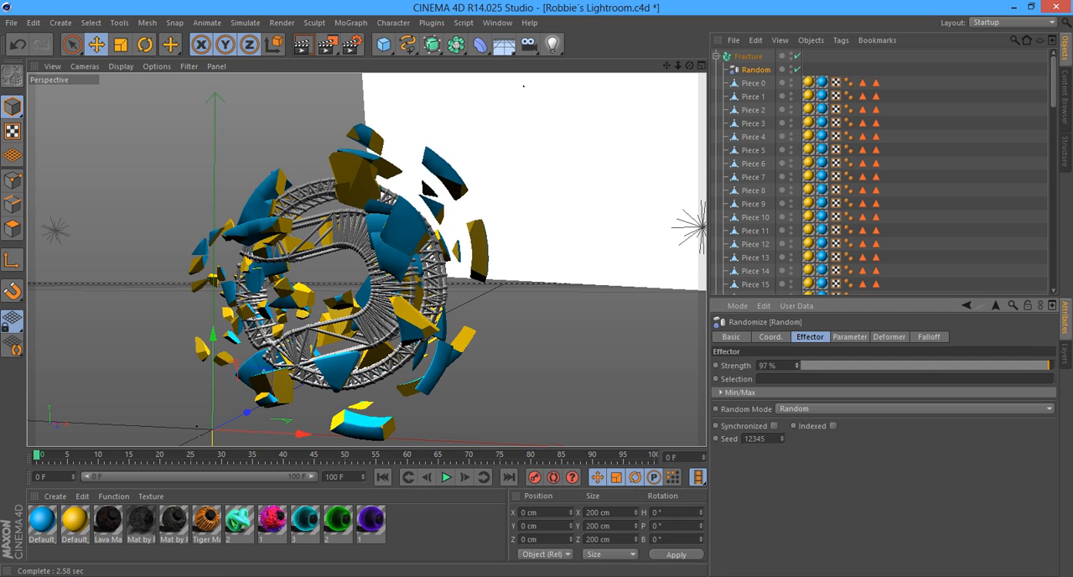
drag(1040, 365, 808, 366)
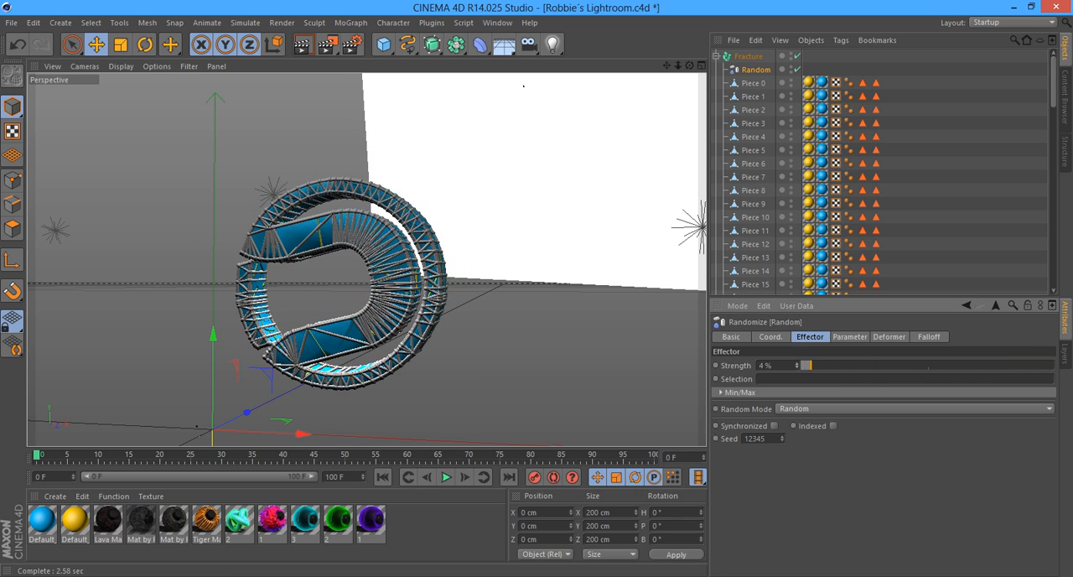
drag(806, 366, 809, 366)
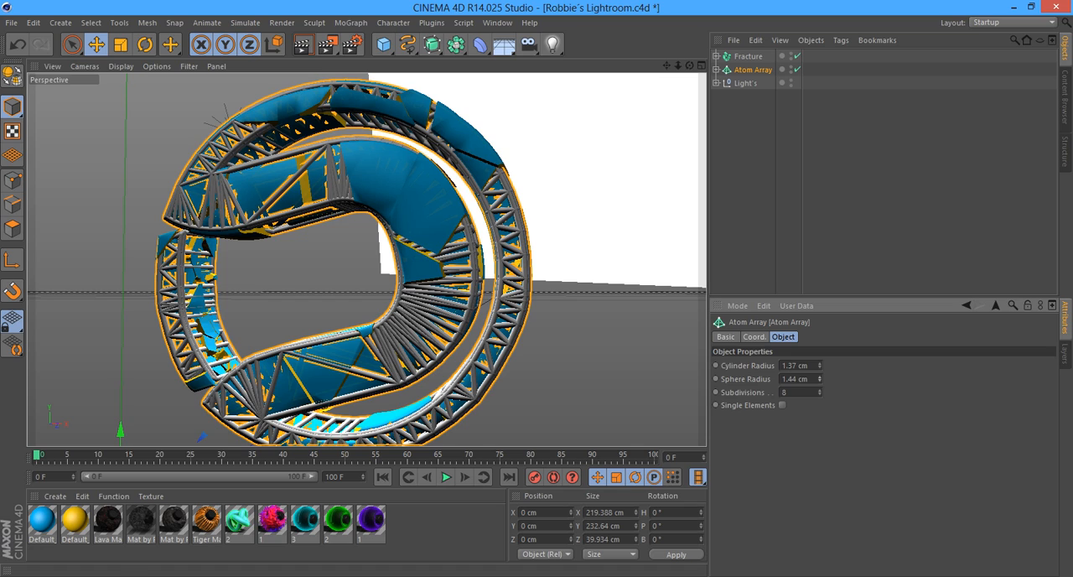
click(748, 55)
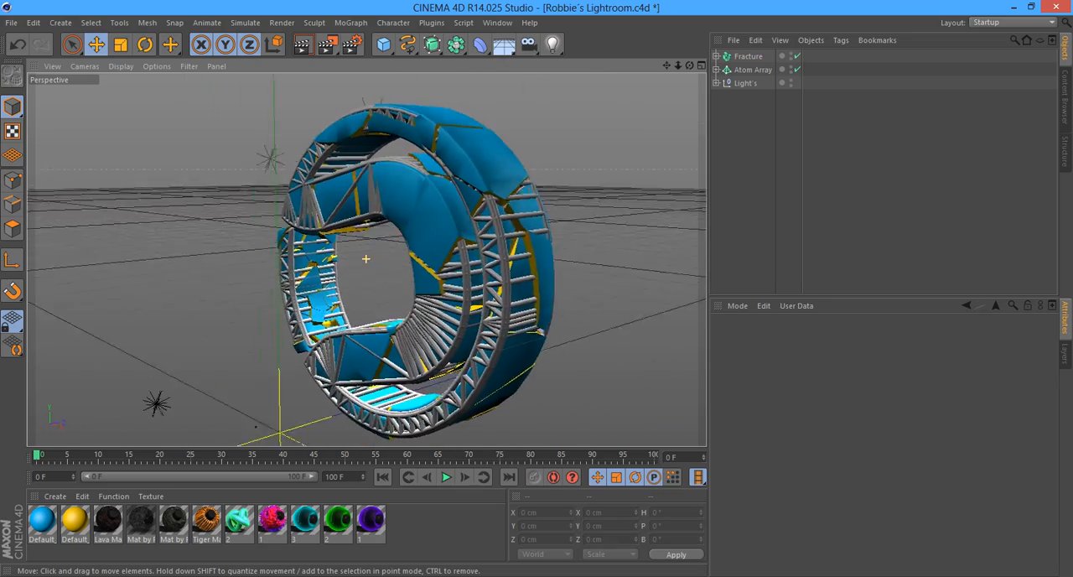
- Assign the dark marbled Mat by Robbie material to all selected Piece objects
click(724, 57)
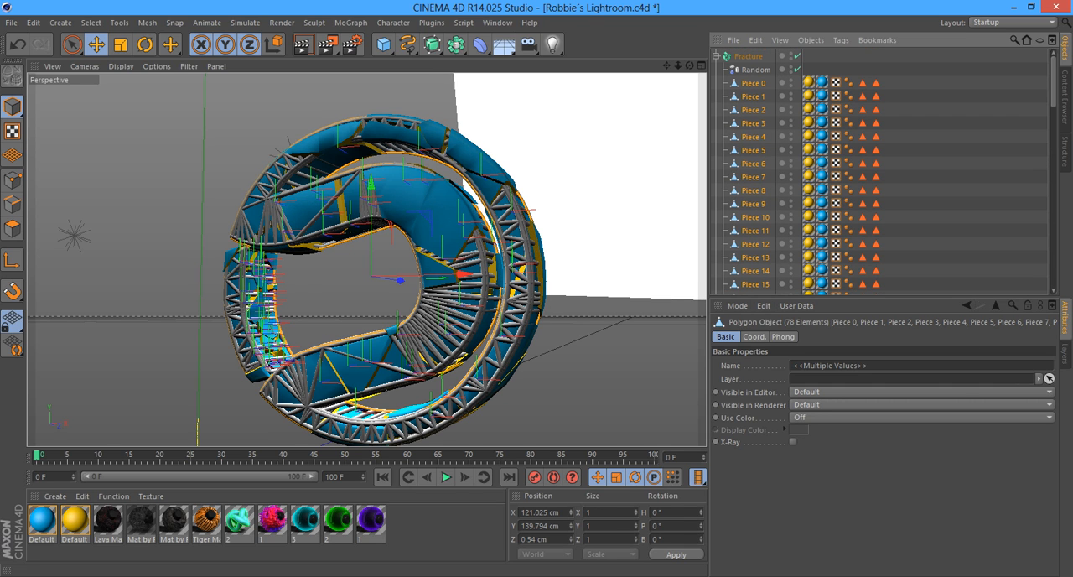
right_click(74, 524)
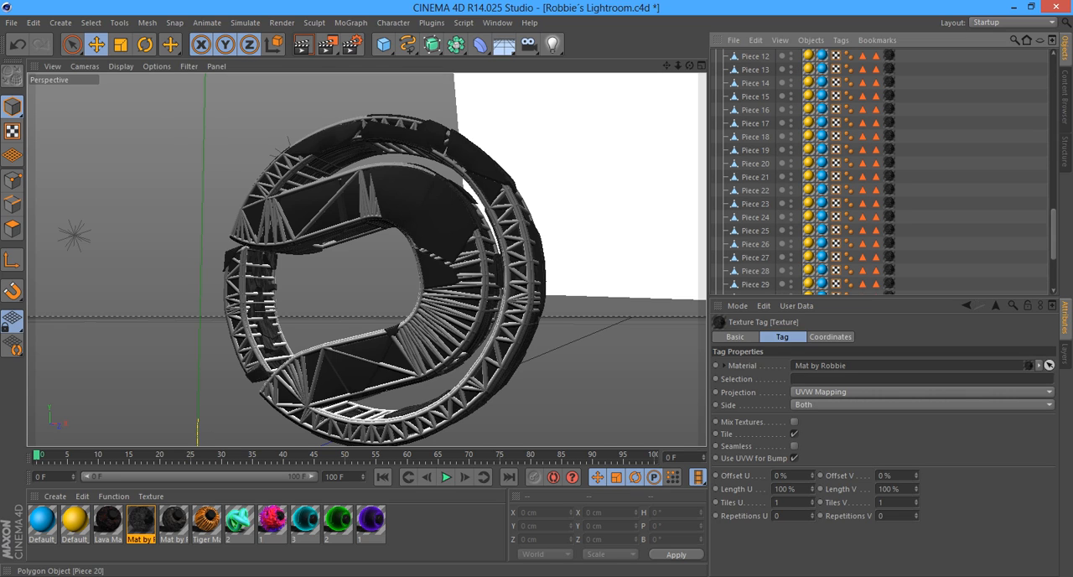
scroll(down, 3)
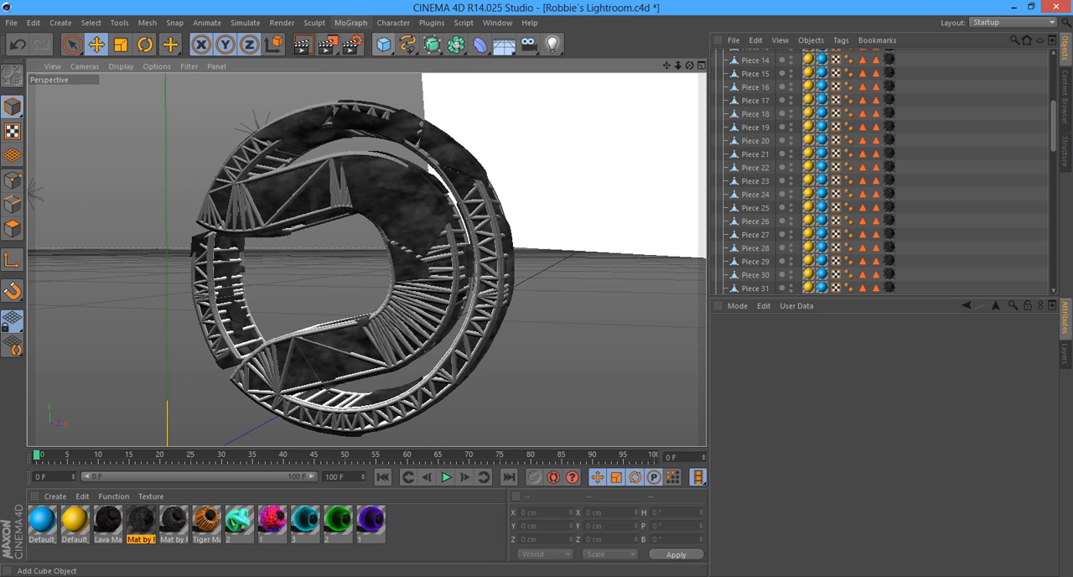
- Add a Tube primitive, scale it into the logo ring and set its inner radius, outer radius and height
click(383, 43)
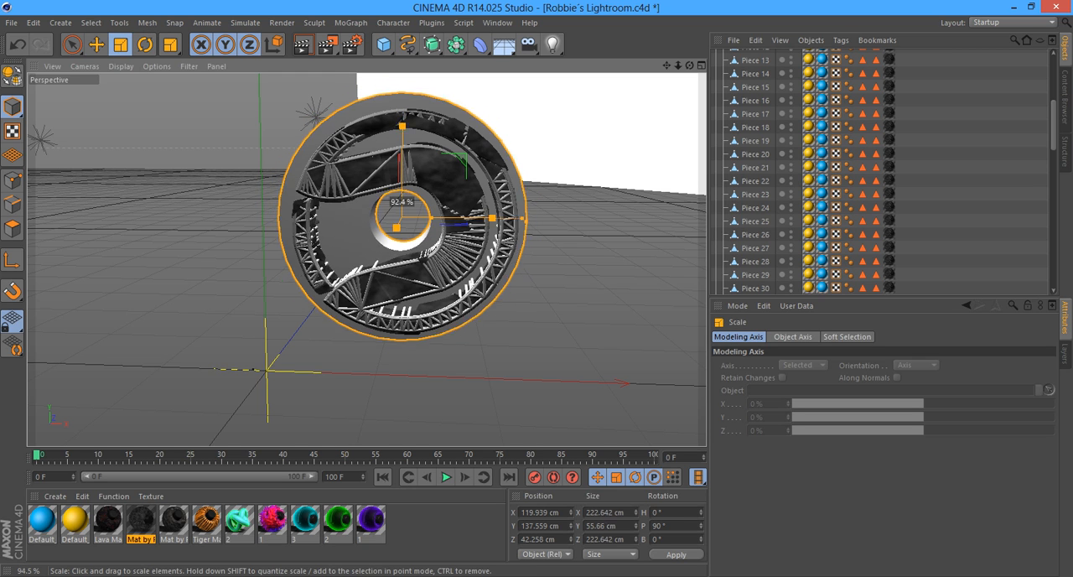
drag(402, 226, 500, 220)
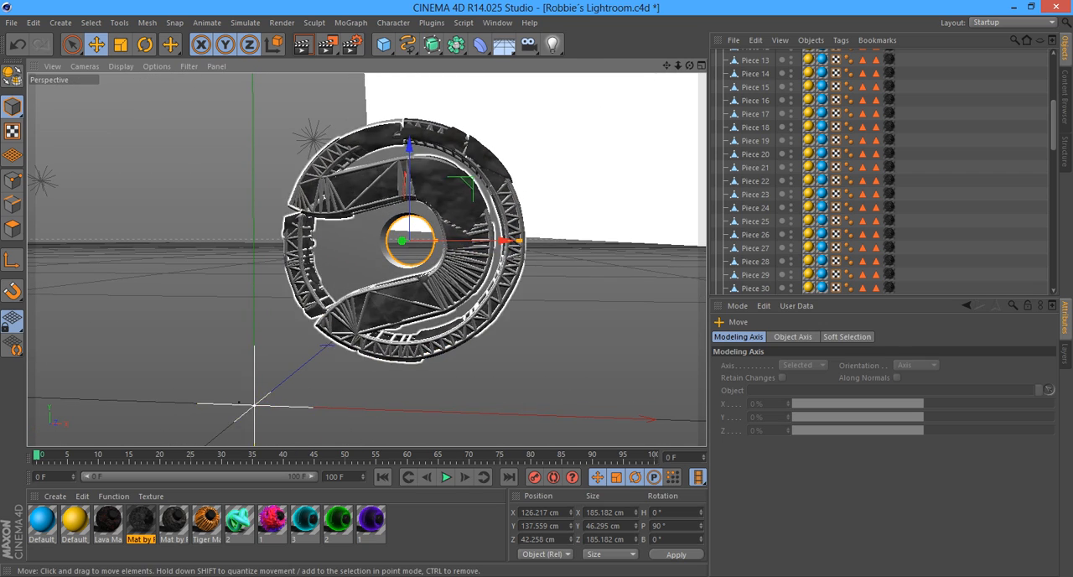
click(791, 335)
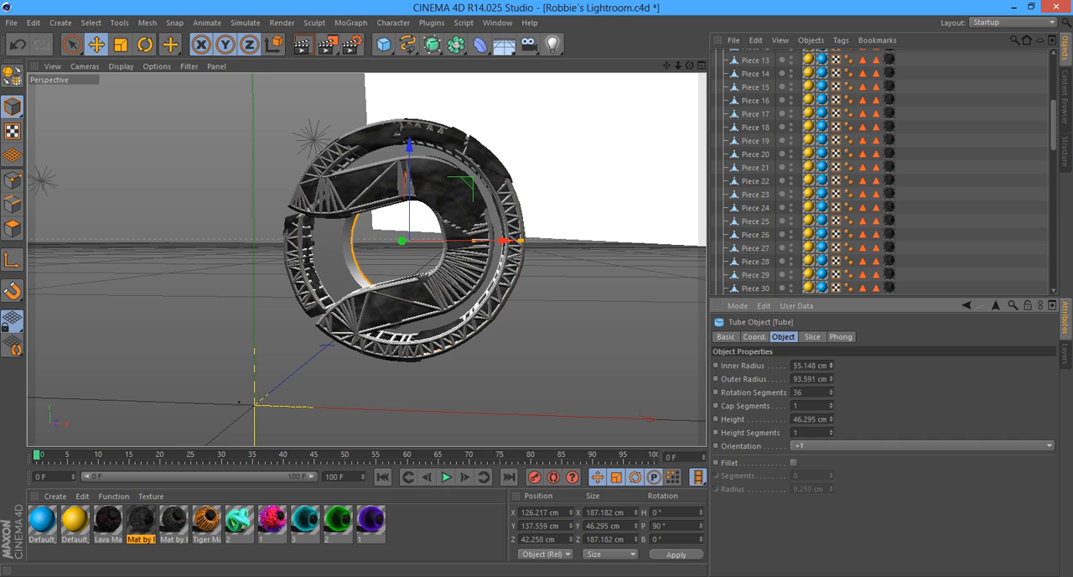
click(808, 365)
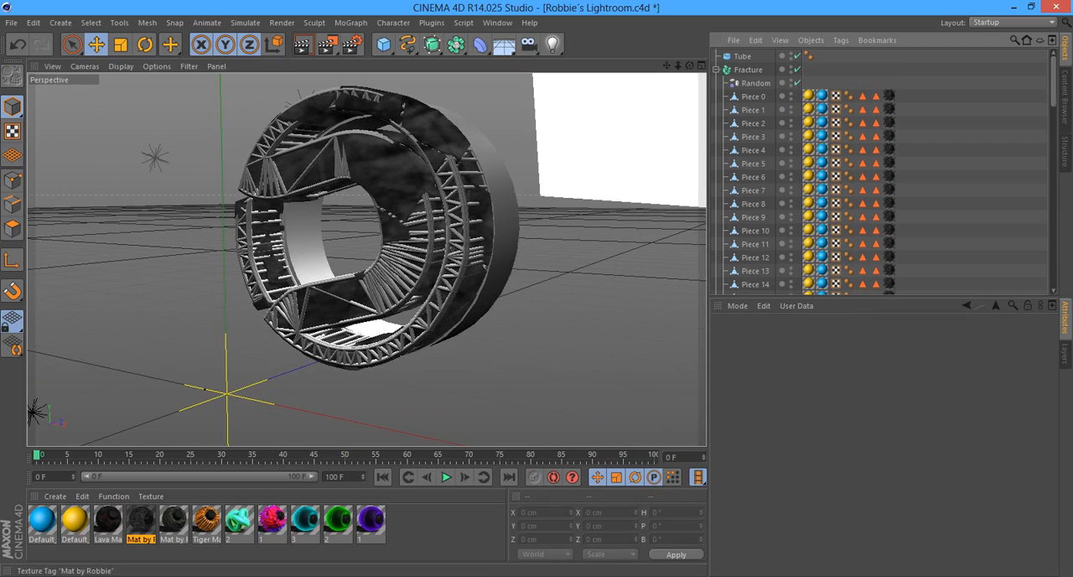
- Add a Random effector under the Tube with Point deformation to shatter it into triangular shards
click(743, 55)
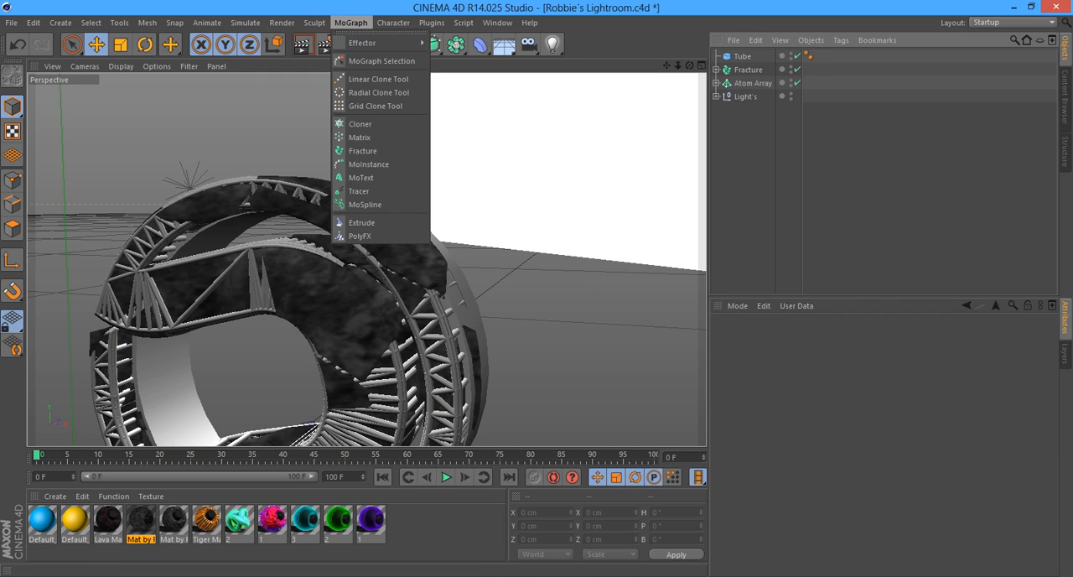
mouse_move(362, 42)
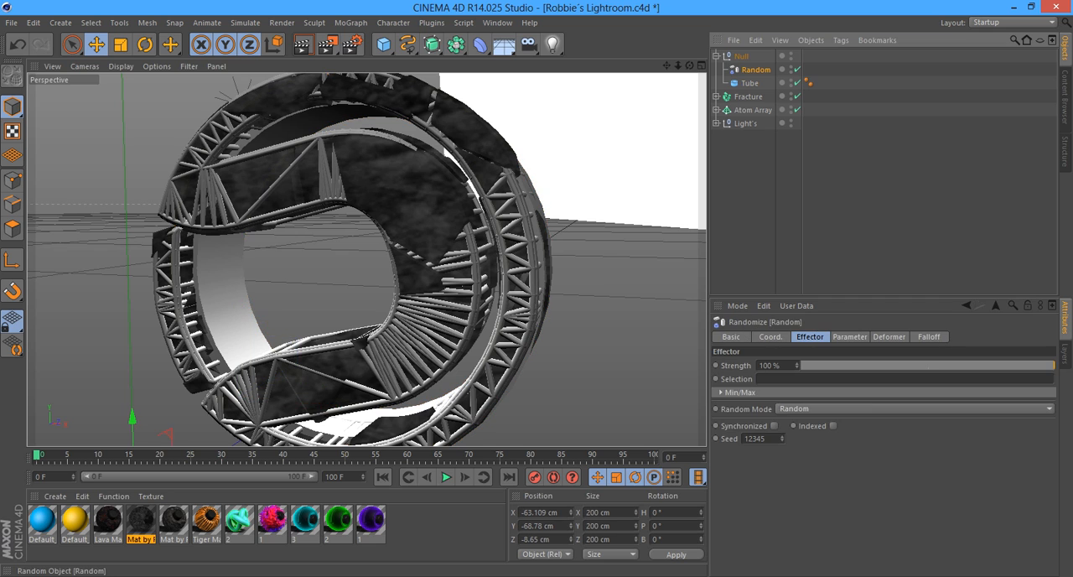
click(889, 335)
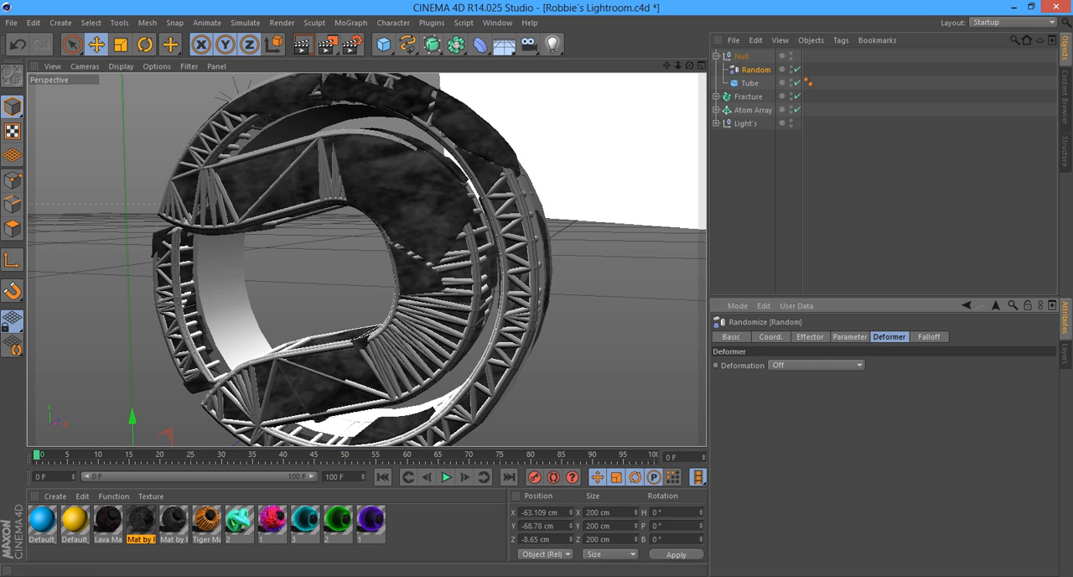
click(814, 364)
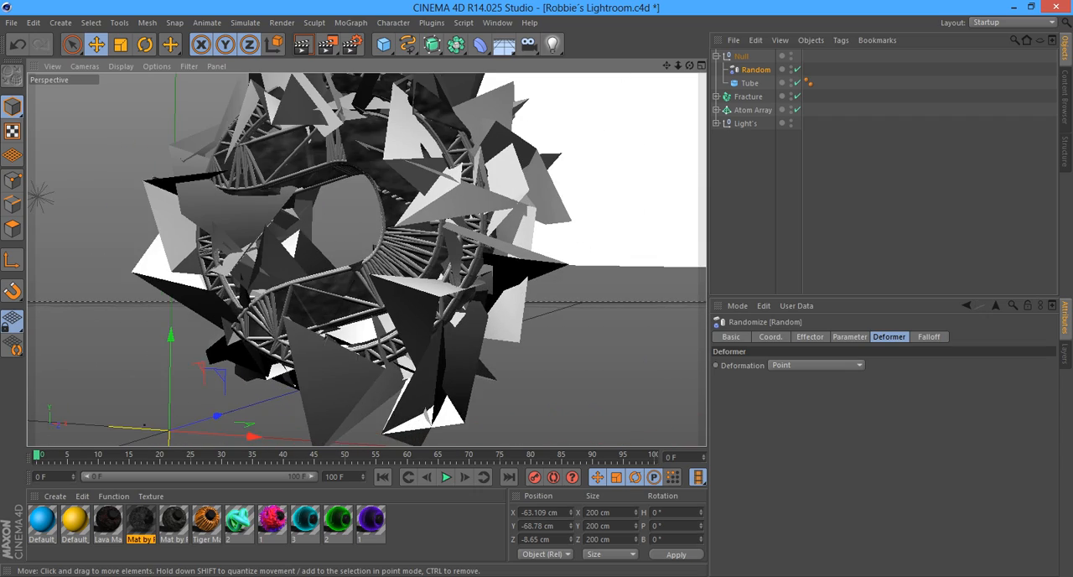
click(849, 336)
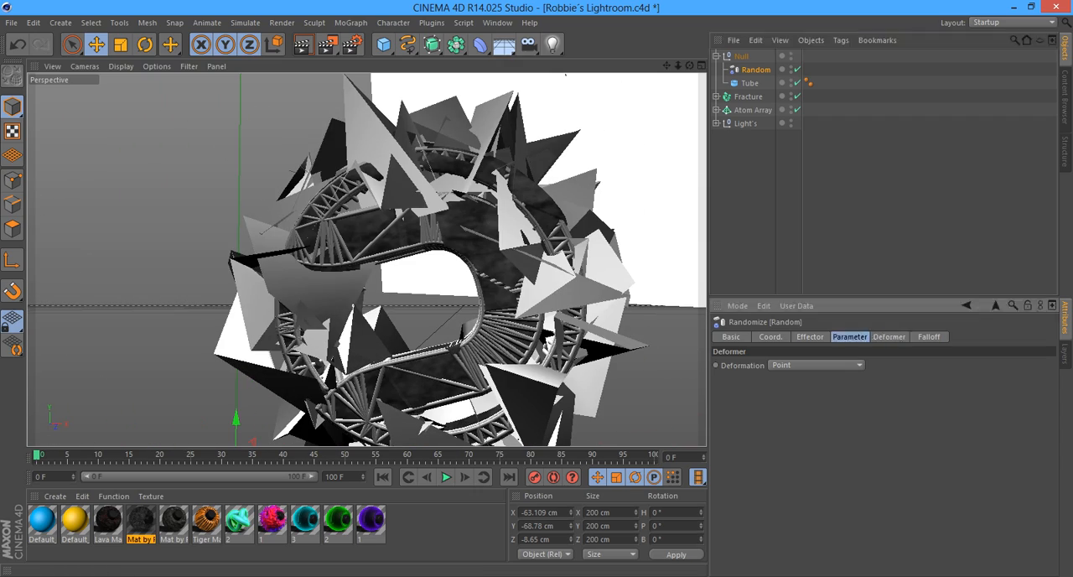
click(808, 336)
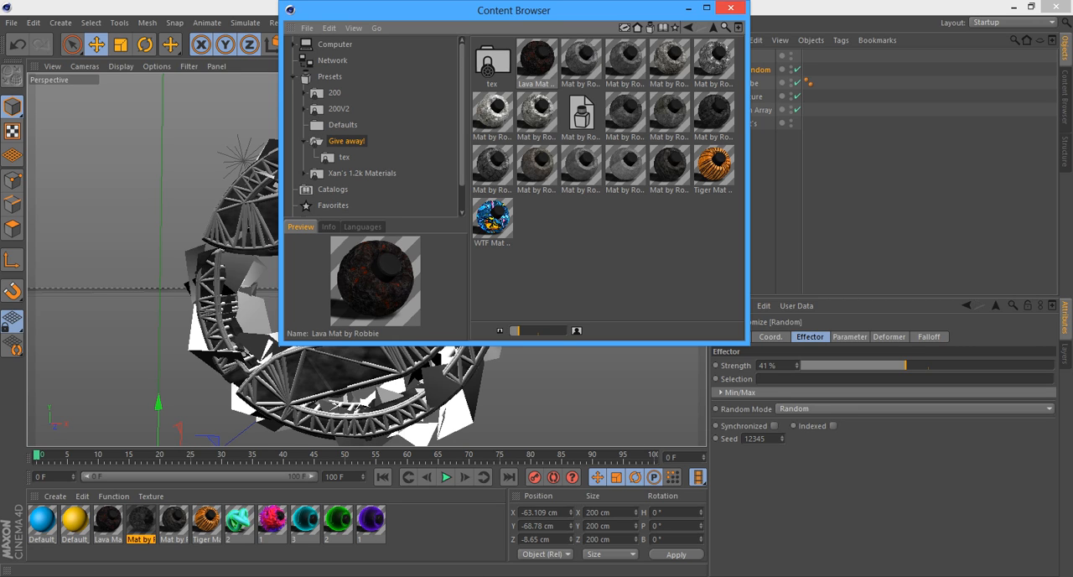
- Choose a green-and-cyan material preset from the Content Browser library
click(731, 6)
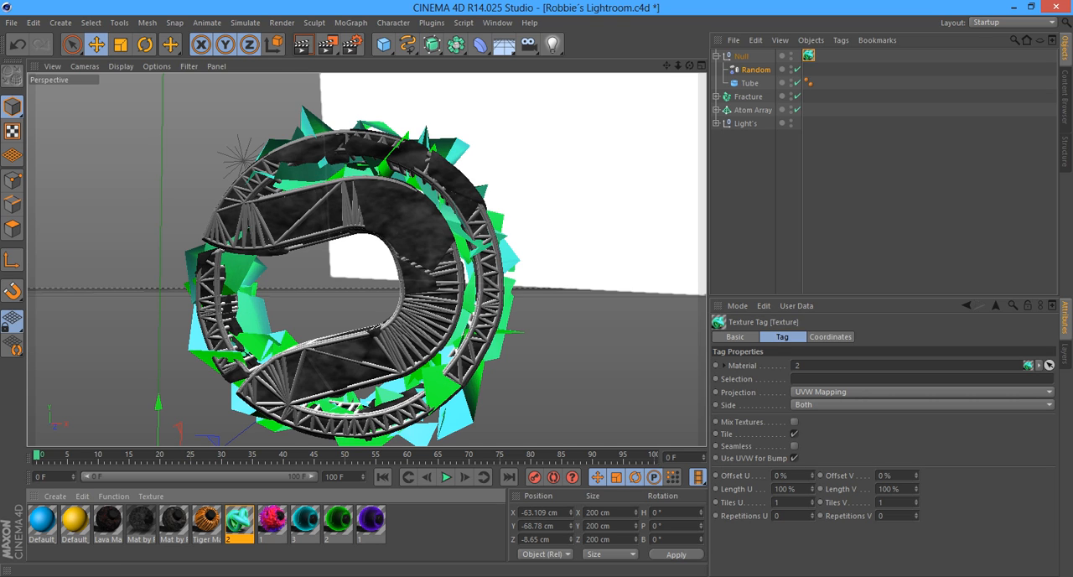
- Set the Texture Tag projection of the Tube shards and Atom Array frame materials to Cubic
click(921, 392)
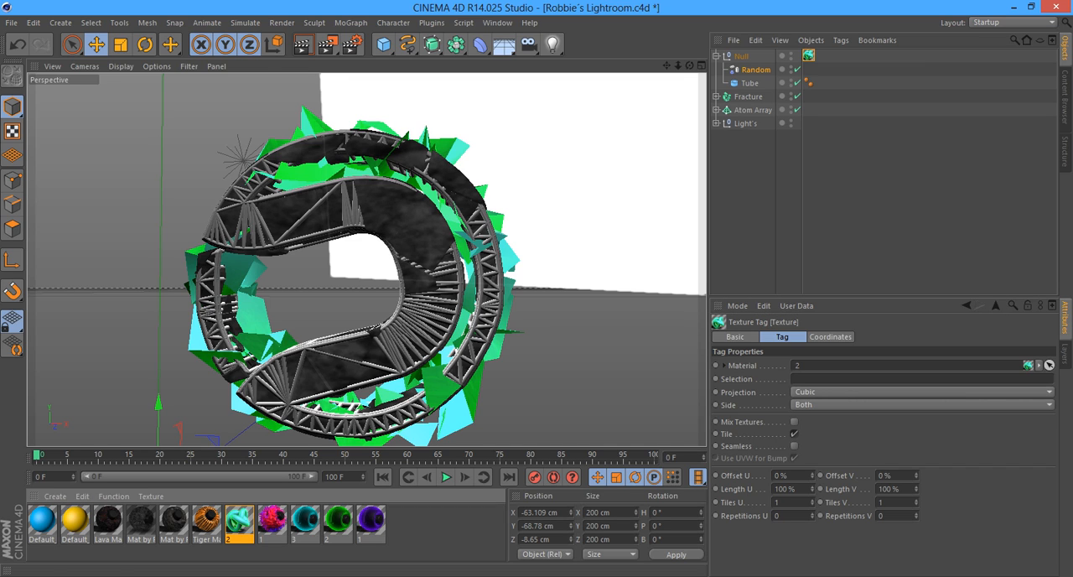
click(923, 393)
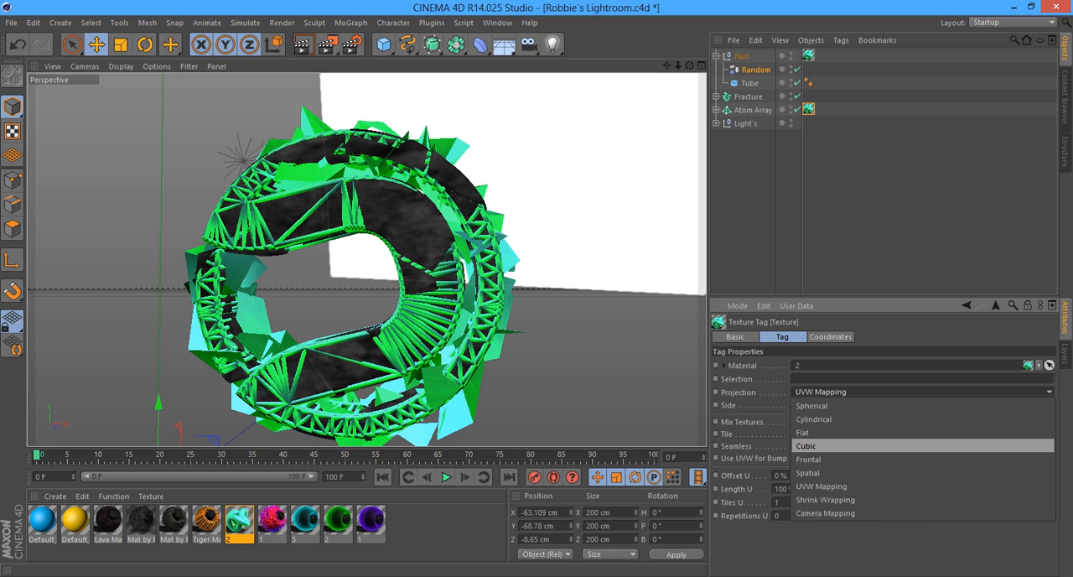
click(805, 446)
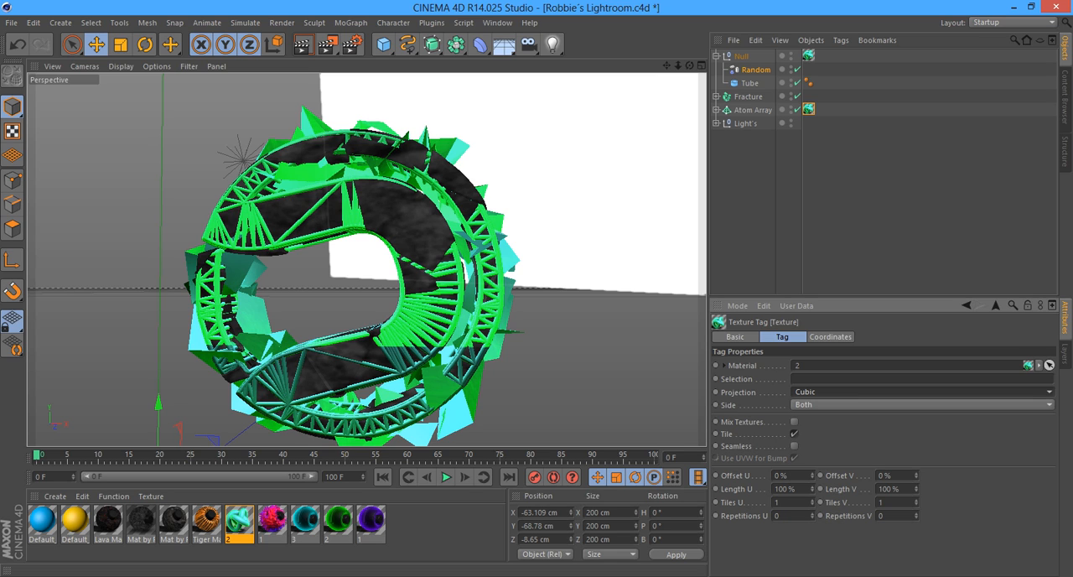
click(923, 392)
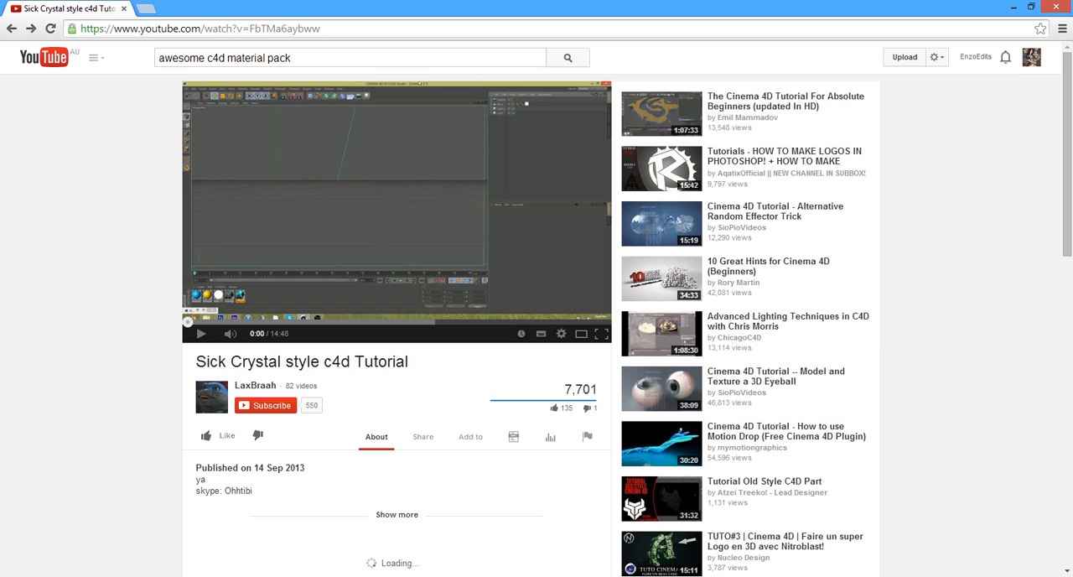
- Browse the Lax channel's Videos list, scrolling down to older uploads including the crystal tutorial
click(255, 385)
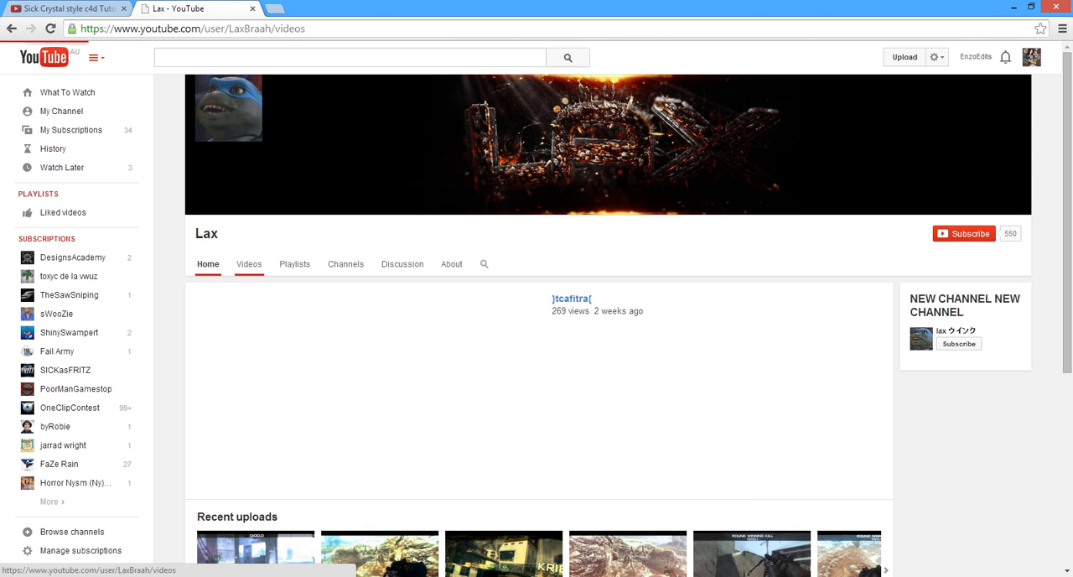
click(248, 263)
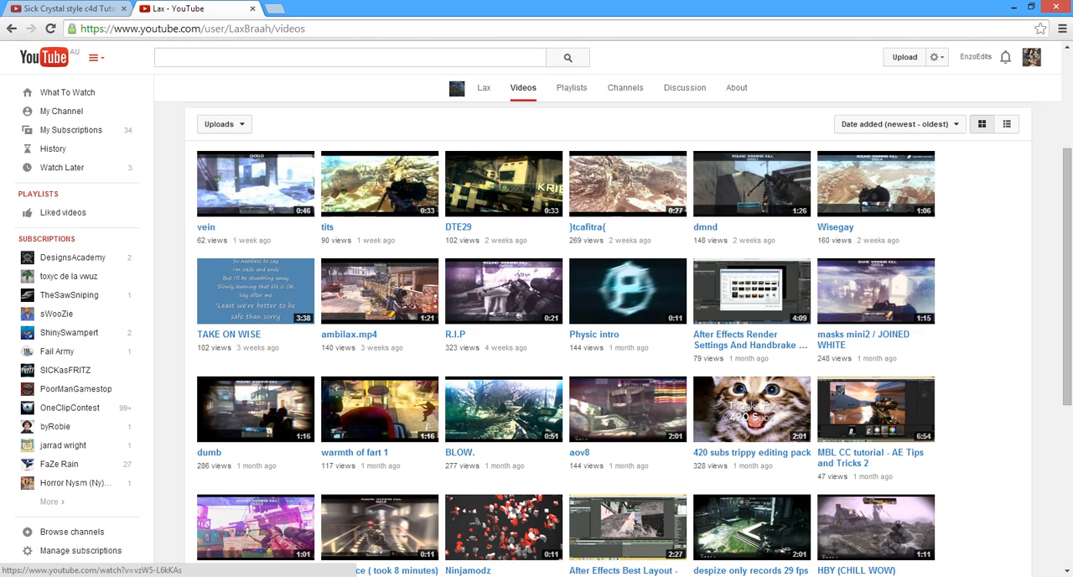
scroll(down, 3)
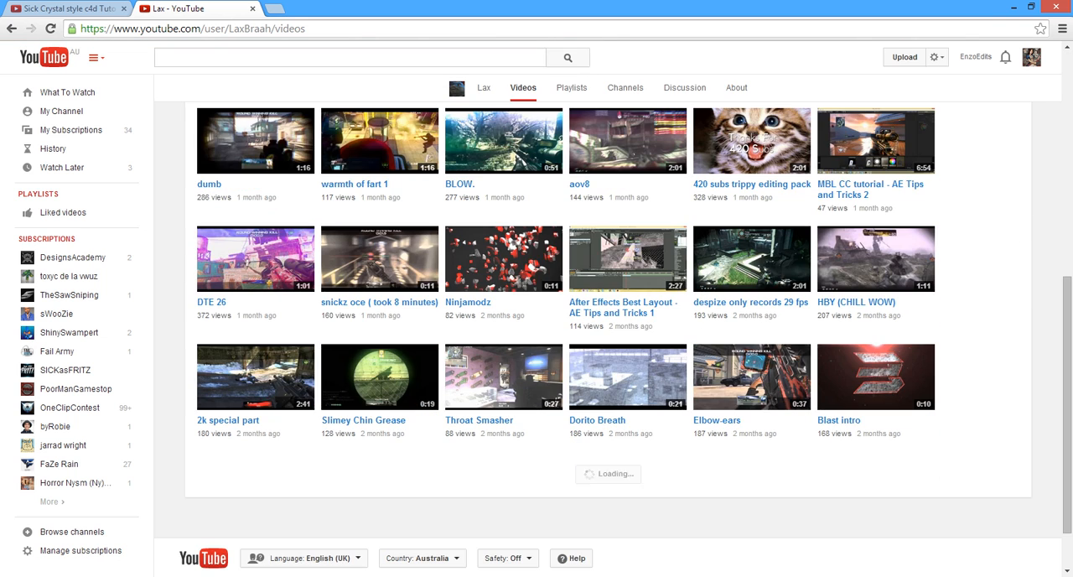
scroll(down, 3)
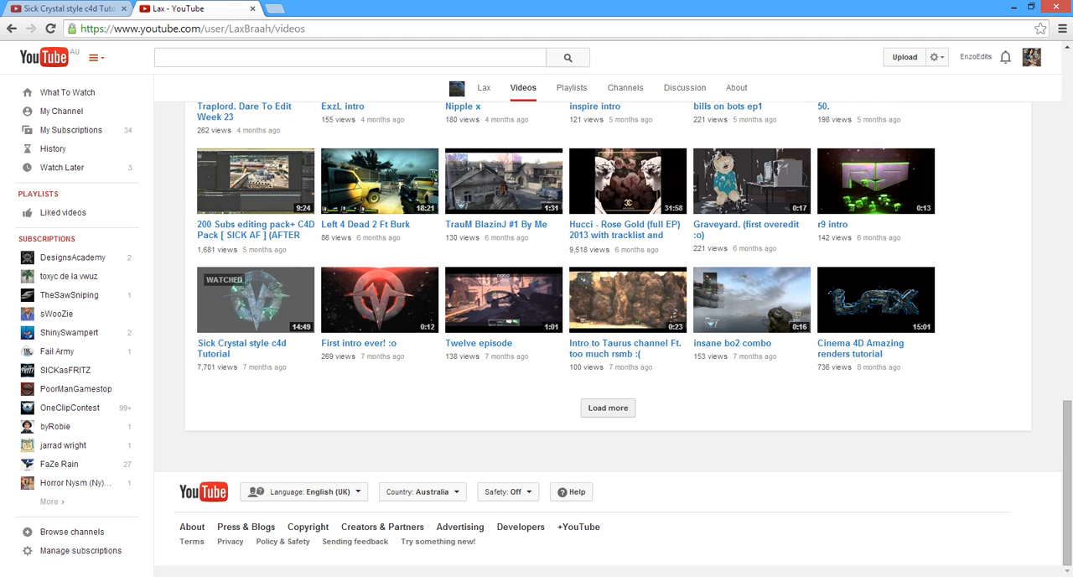
scroll(down, 3)
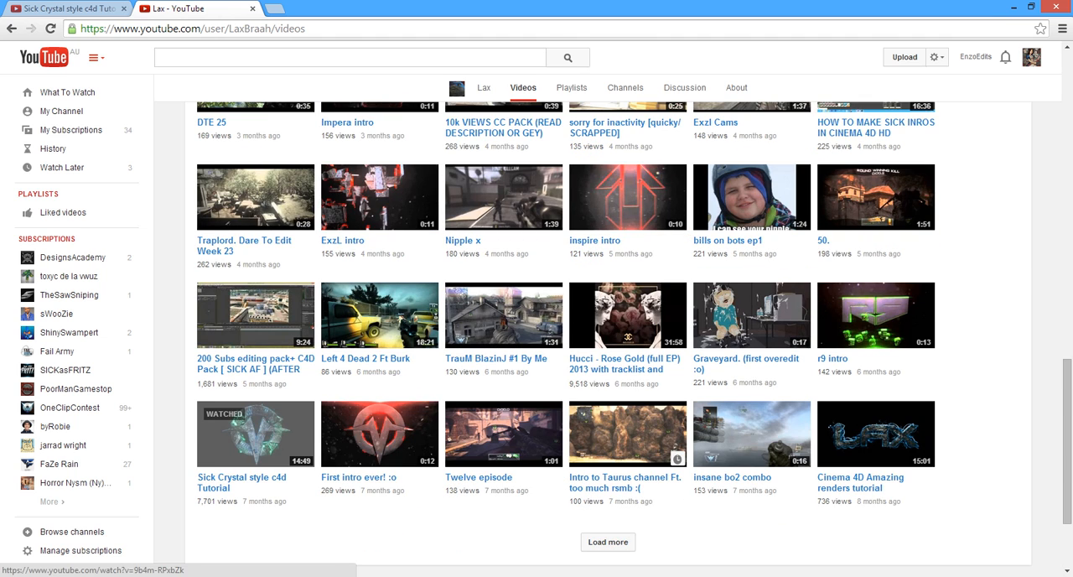
scroll(down, 3)
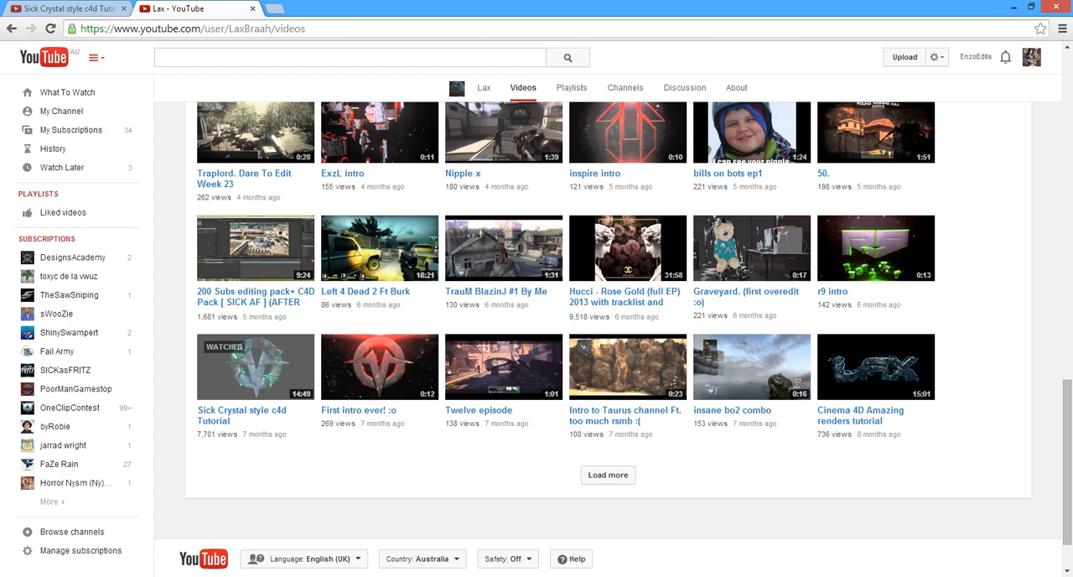